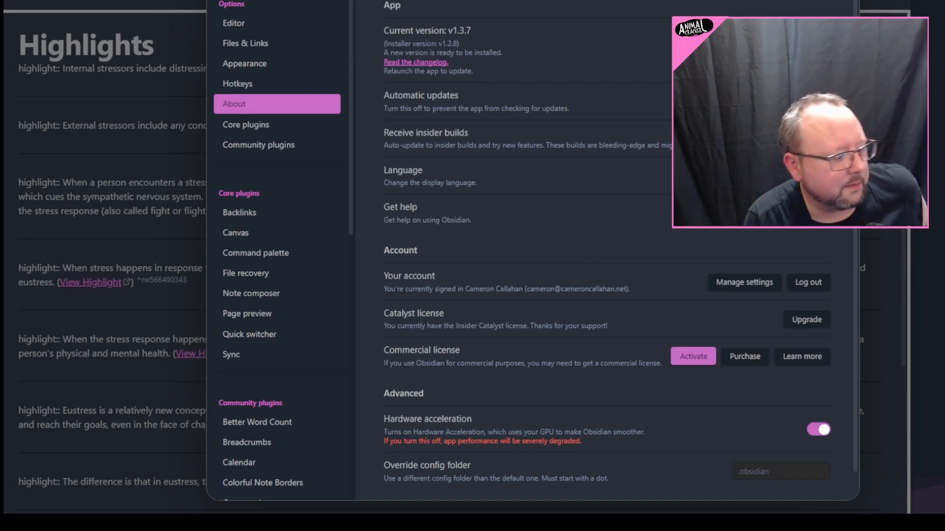
mouse_move(402, 45)
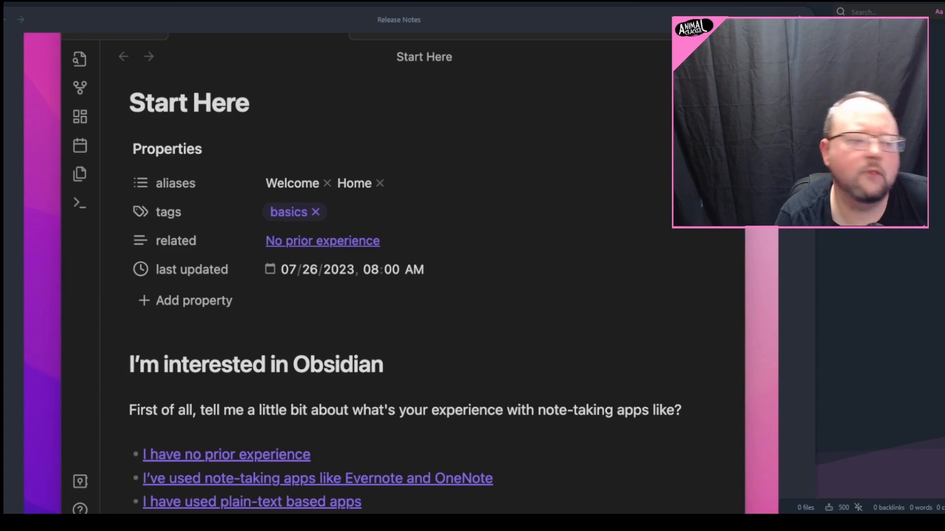
- Scroll the release notes to the Usage section on property types and commands
scroll(up, 3)
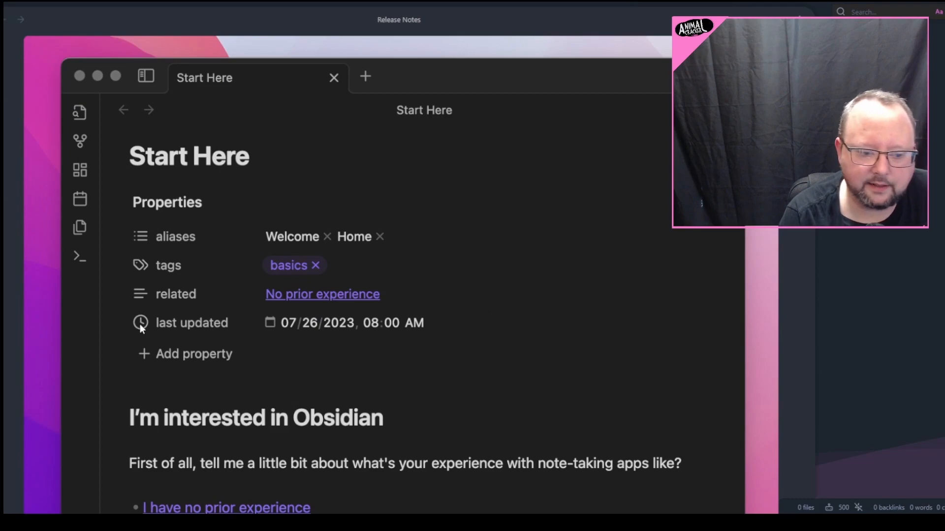
mouse_move(185, 342)
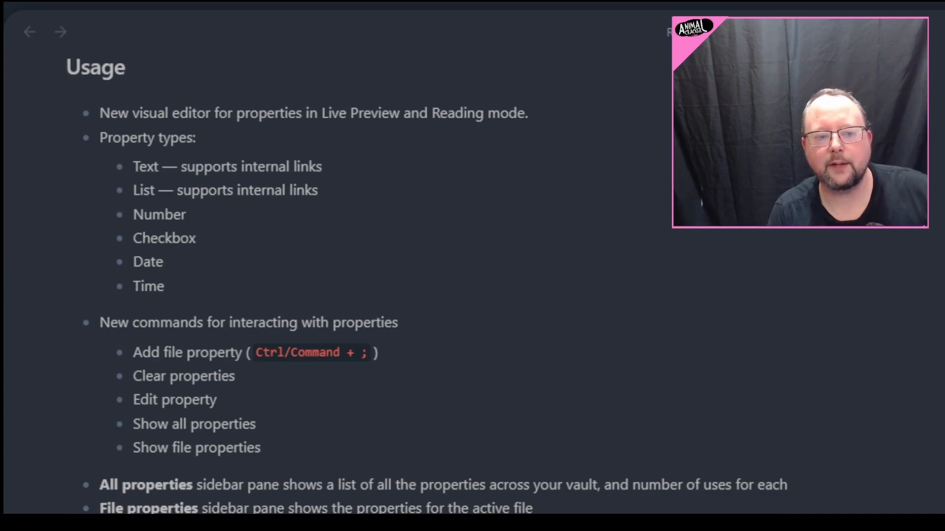
mouse_move(489, 170)
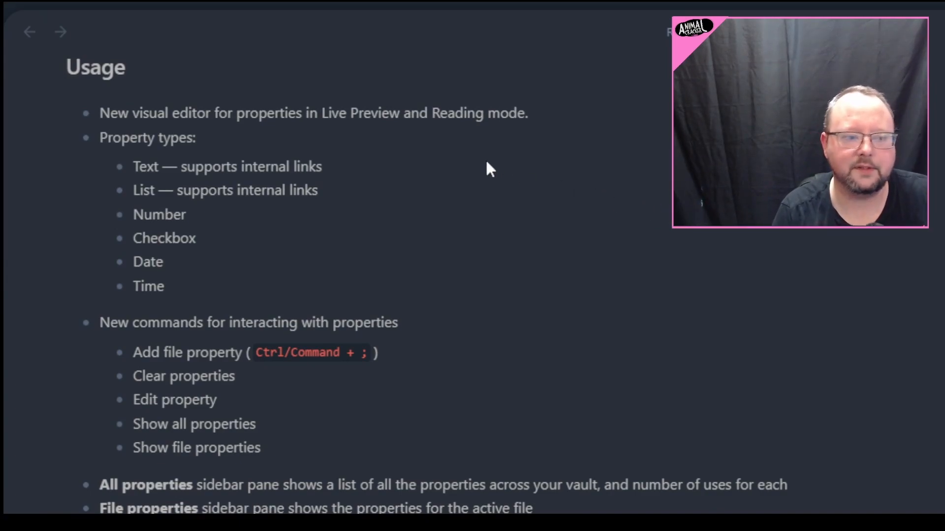
mouse_move(240, 265)
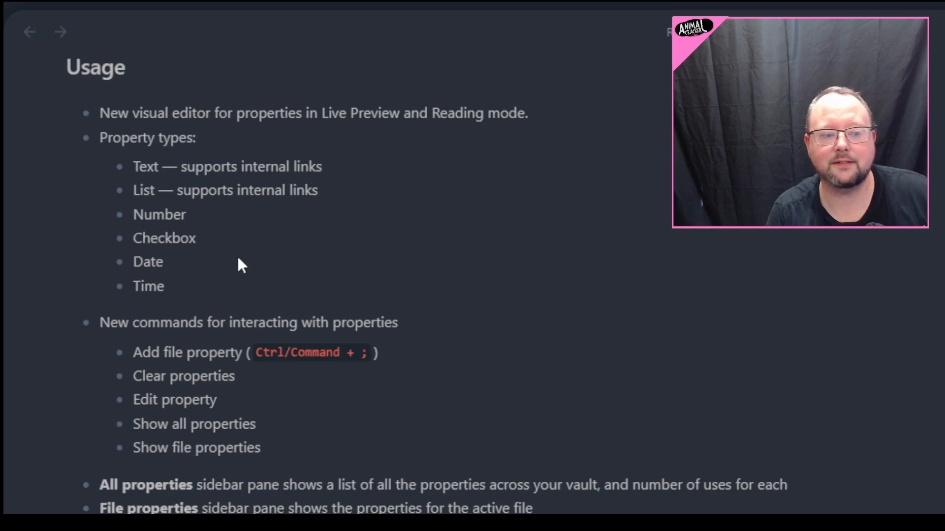
mouse_move(386, 20)
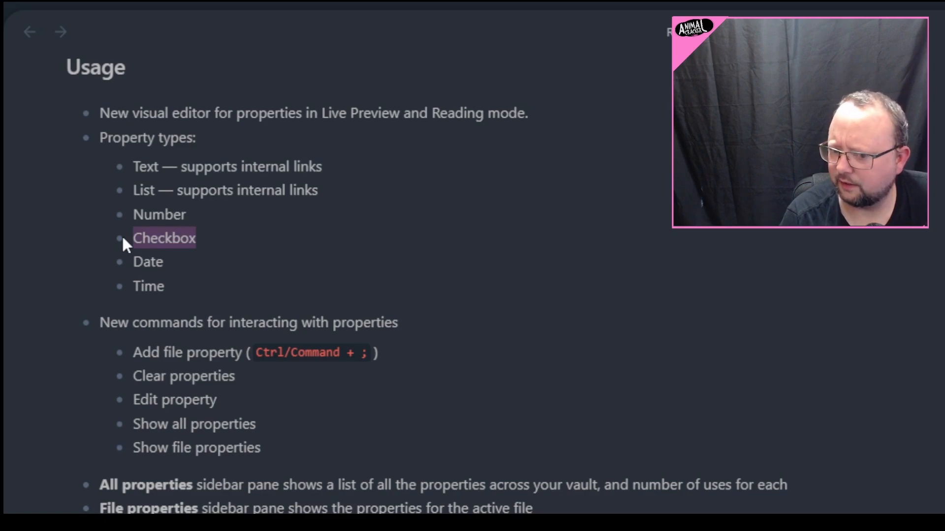
mouse_move(178, 247)
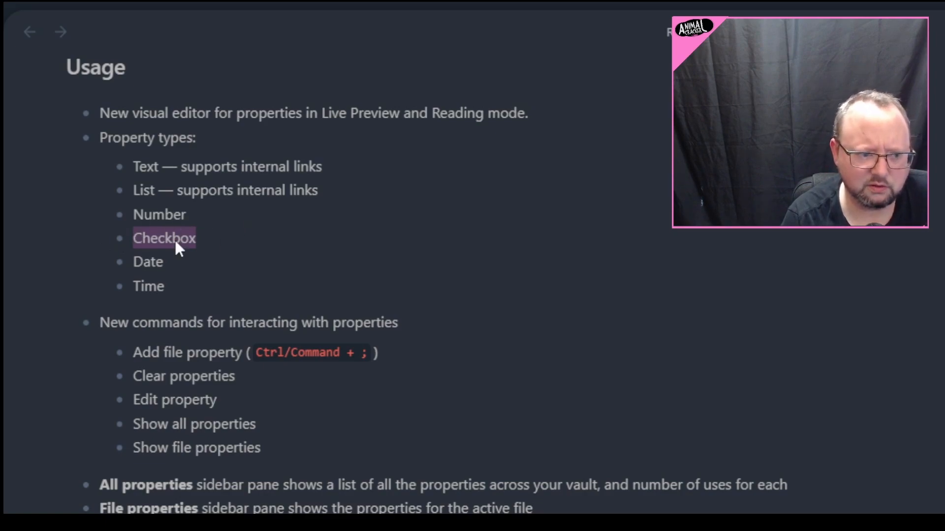
mouse_move(374, 278)
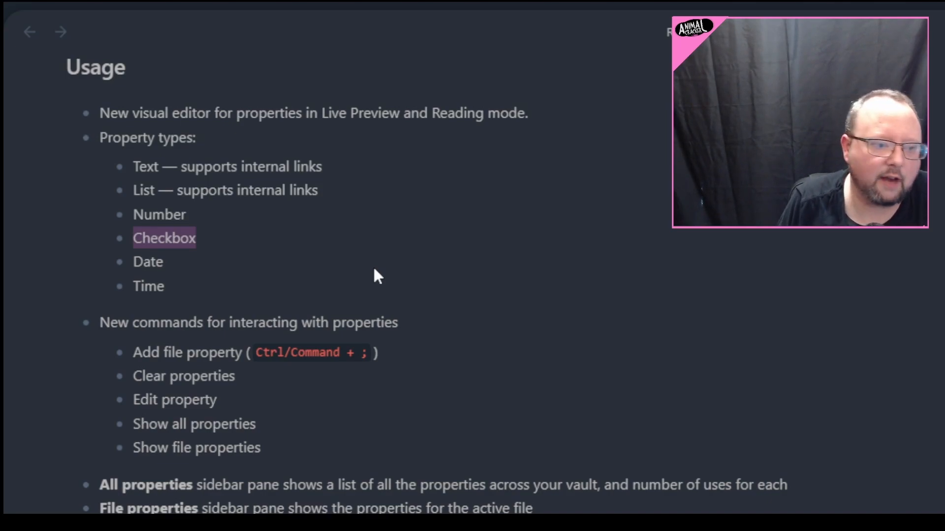
mouse_move(377, 237)
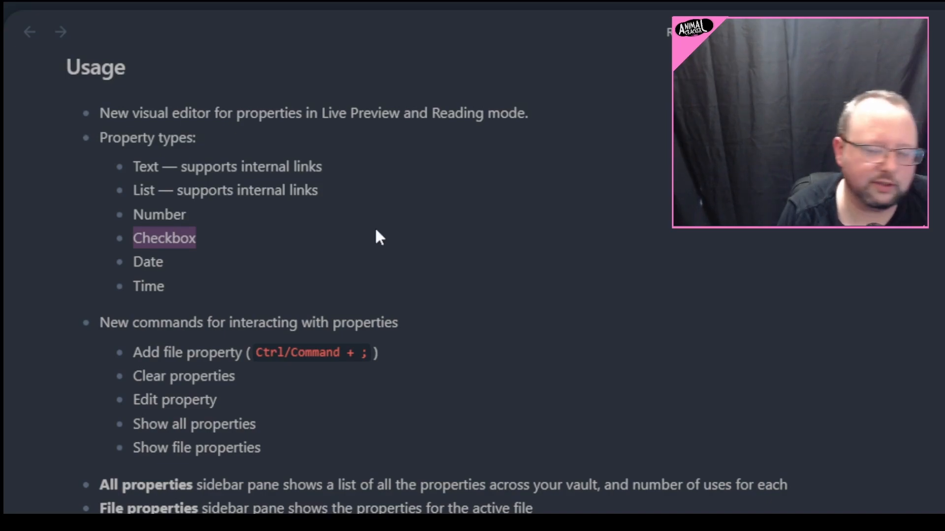
mouse_move(367, 250)
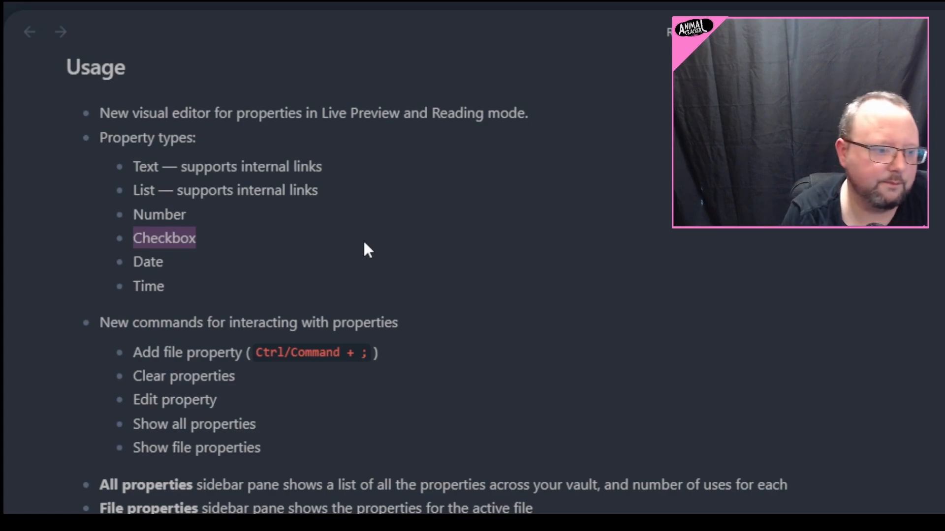
mouse_move(687, 253)
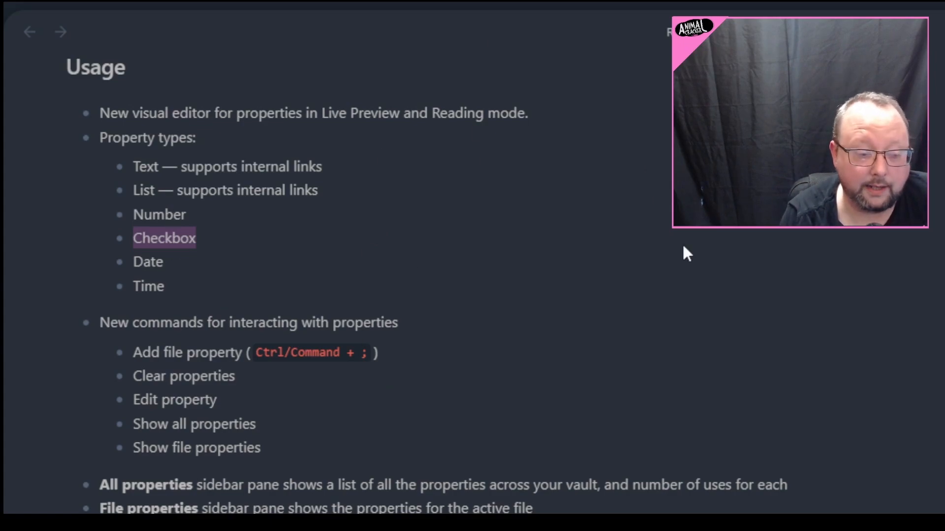
mouse_move(520, 75)
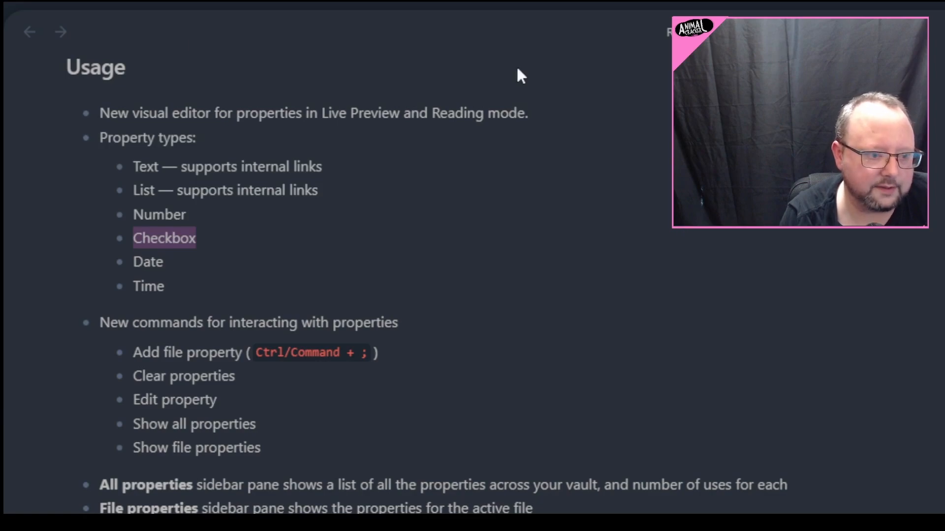
mouse_move(739, 263)
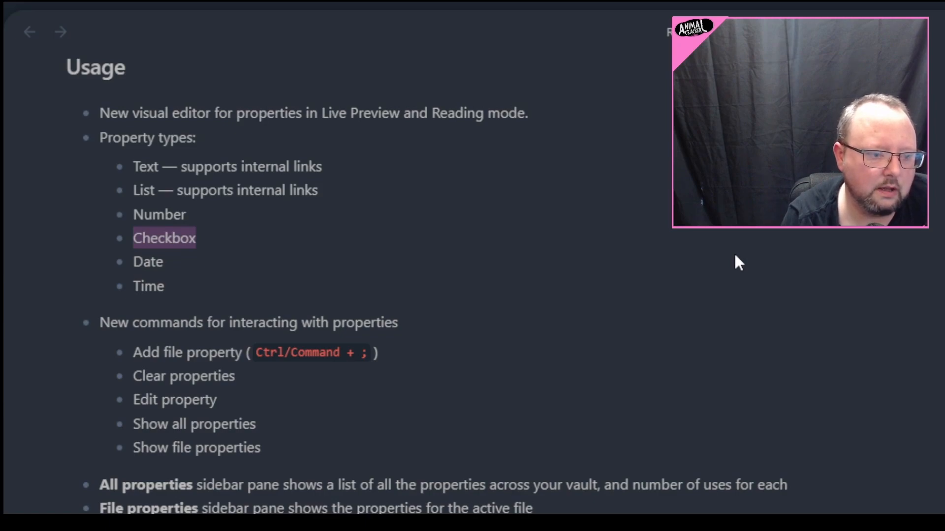
- Search the command palette for 'proper' to list the Properties commands
scroll(down, 3)
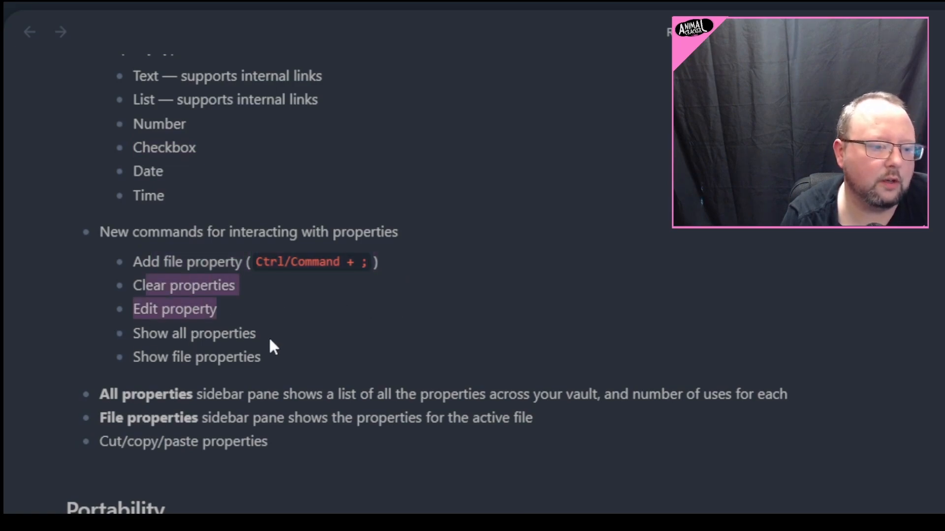
scroll(down, 3)
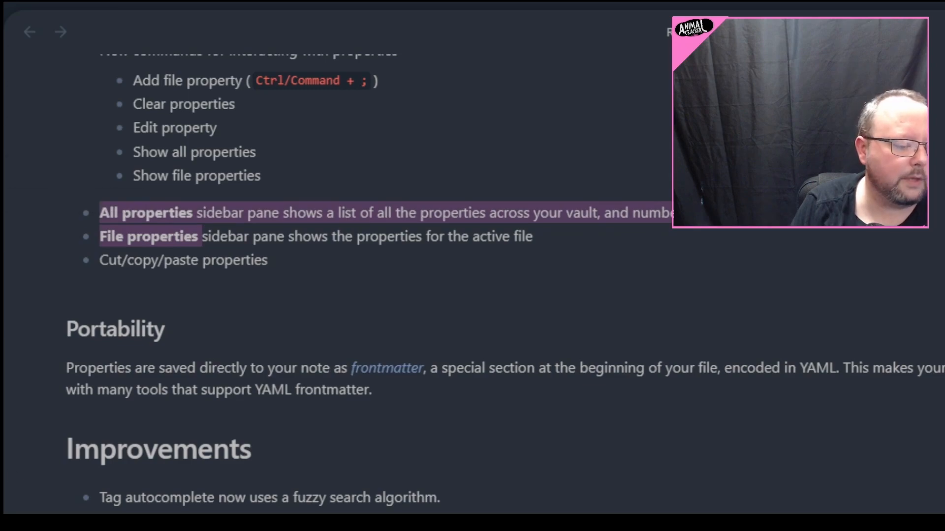
key(ctrl+p)
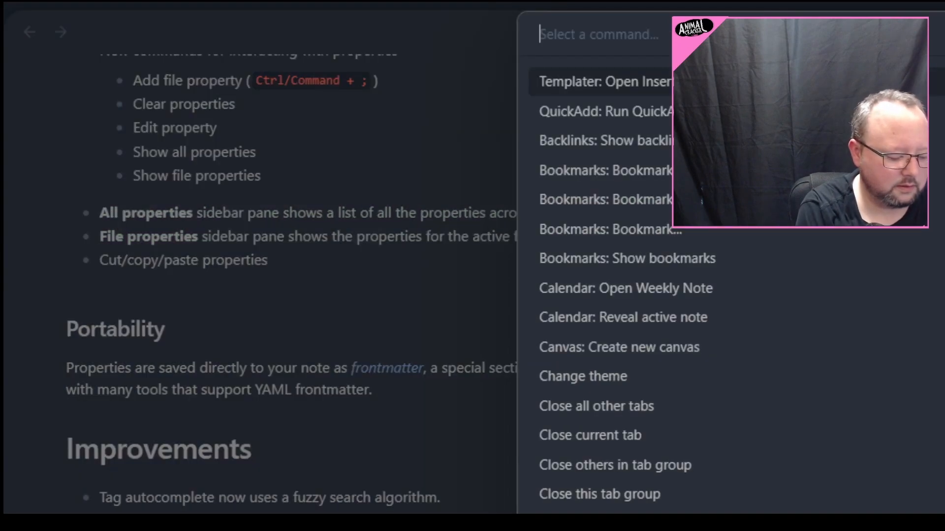
text(proper)
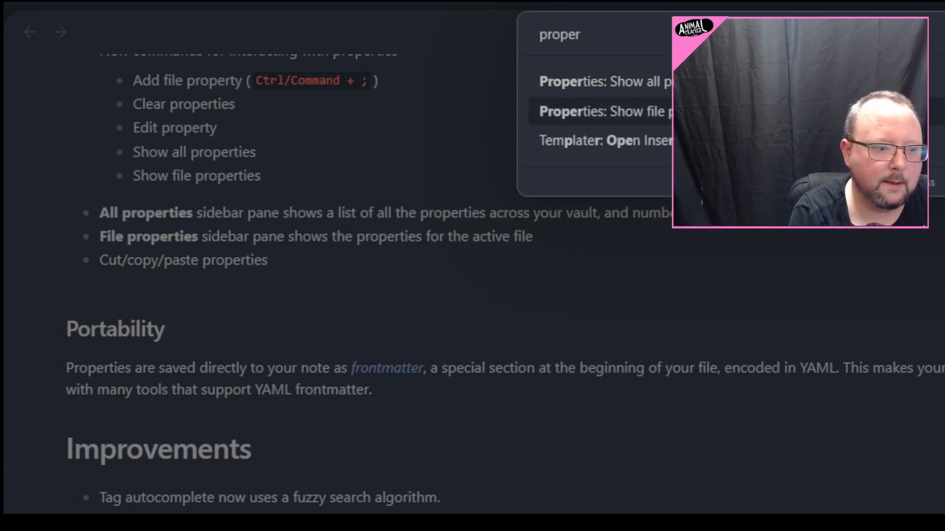
- Show the All properties pane and scroll through the vault properties with usage counts
click(602, 81)
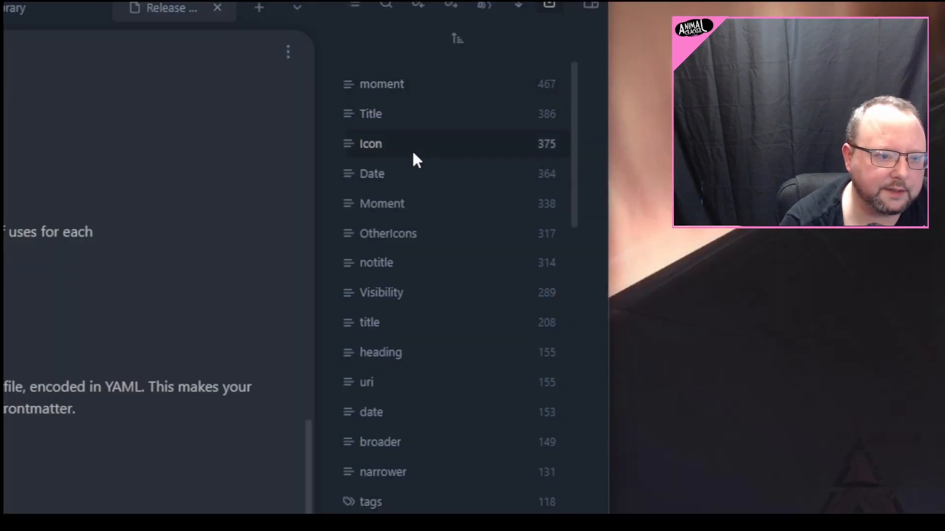
mouse_move(413, 204)
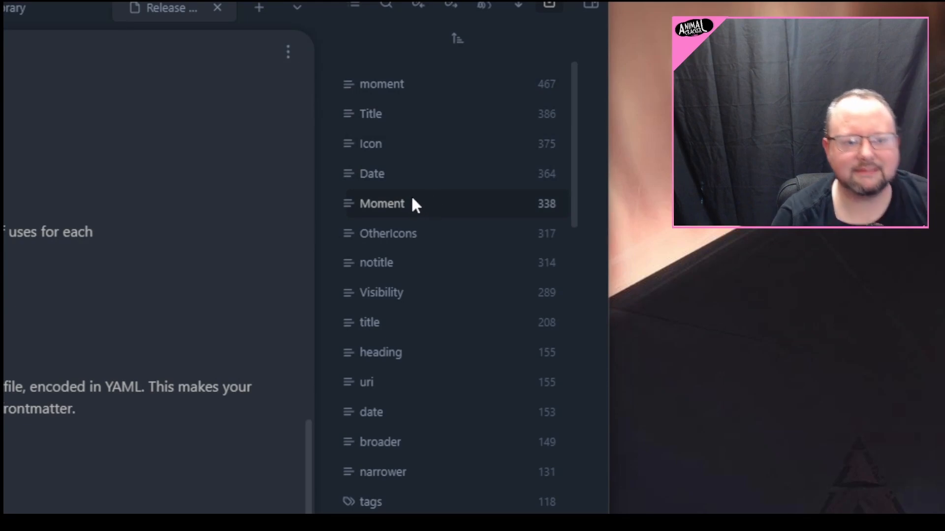
mouse_move(416, 90)
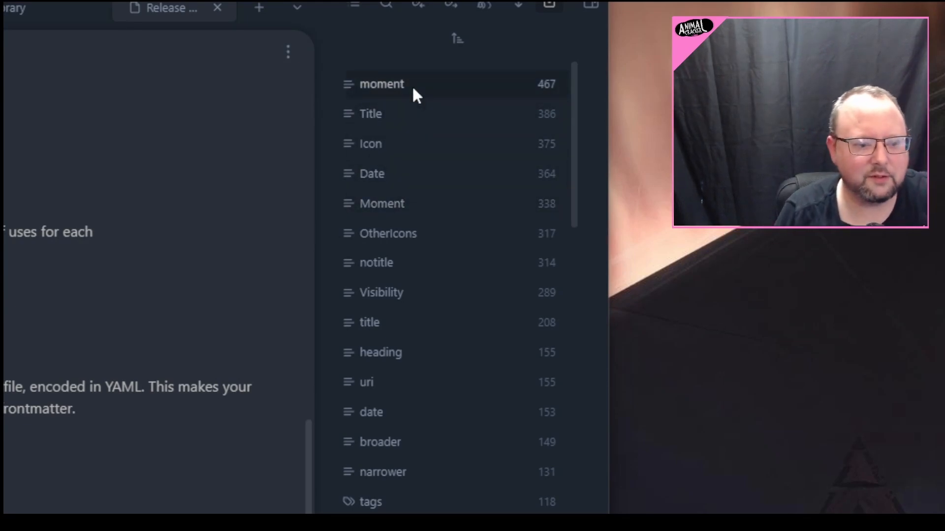
mouse_move(418, 173)
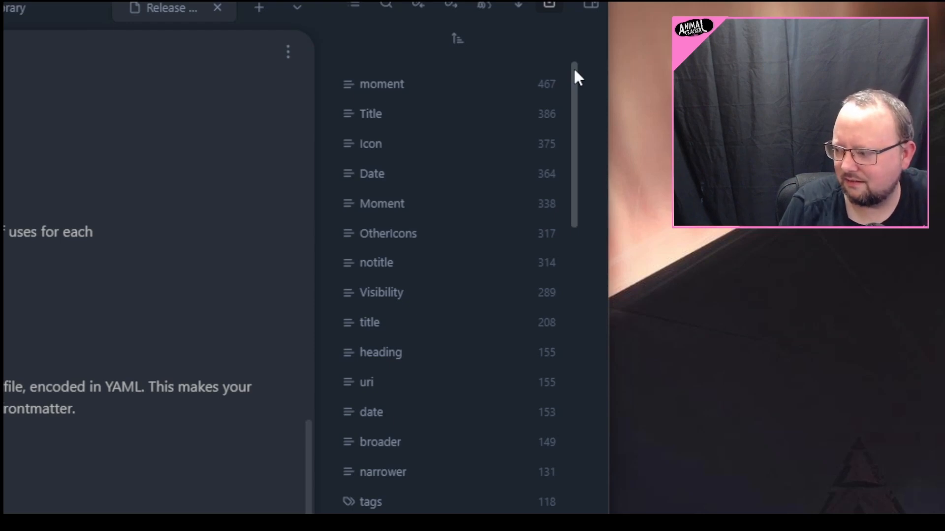
scroll(down, 3)
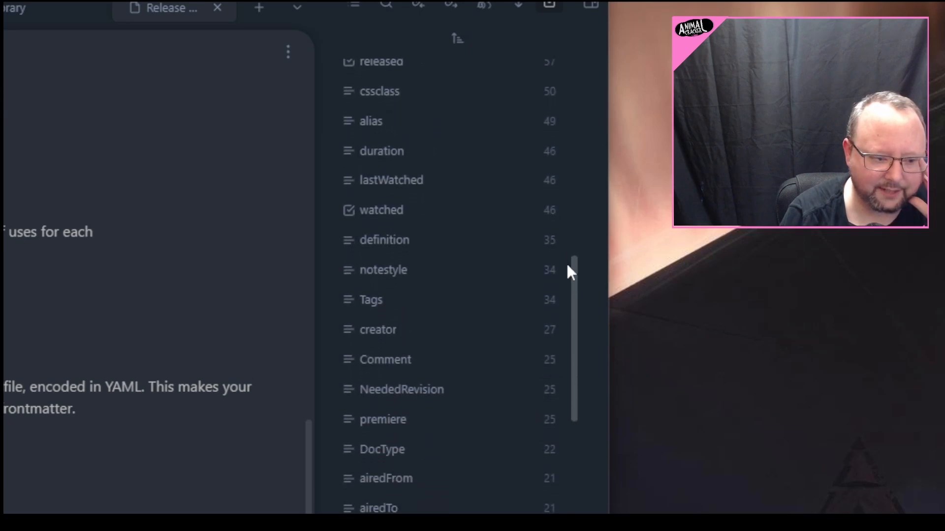
scroll(down, 3)
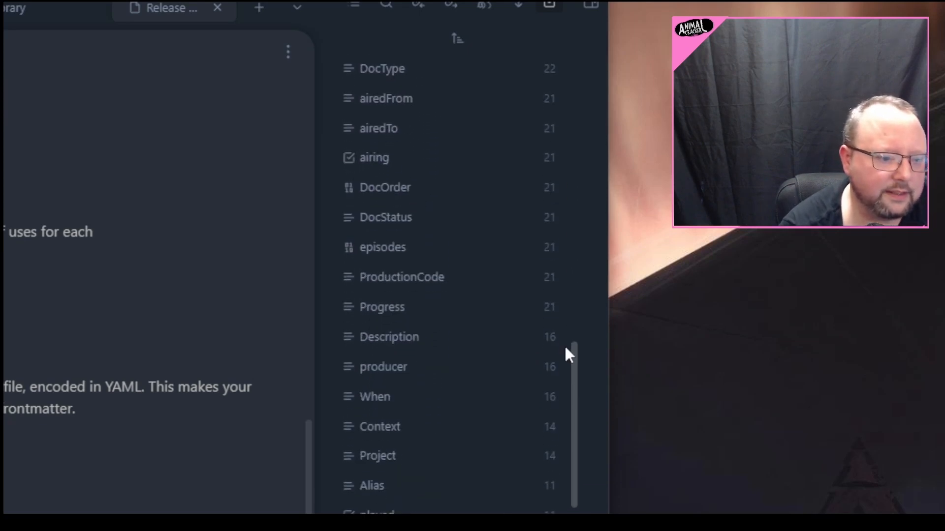
scroll(down, 3)
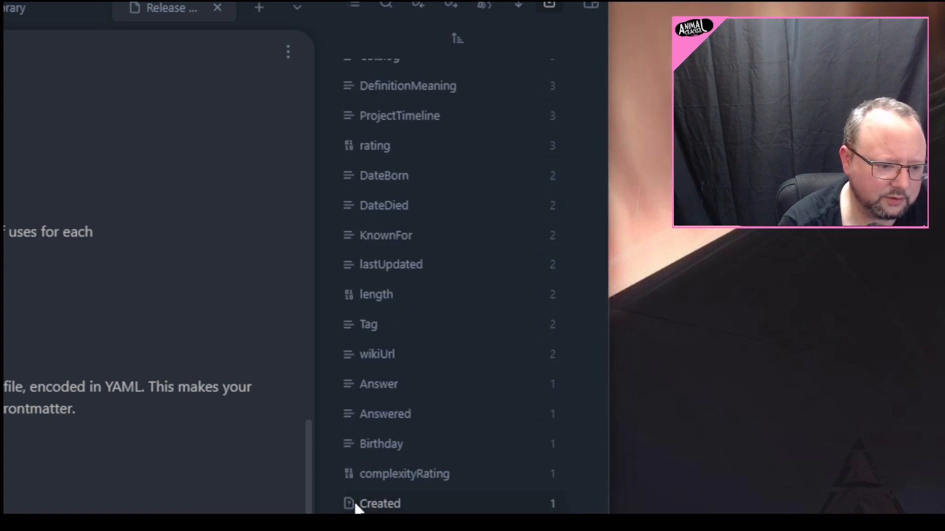
mouse_move(375, 294)
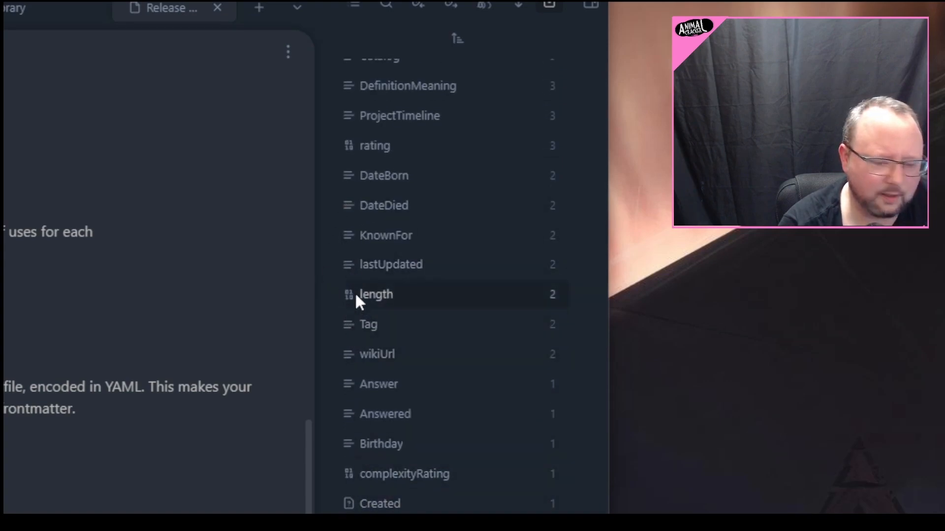
mouse_move(371, 179)
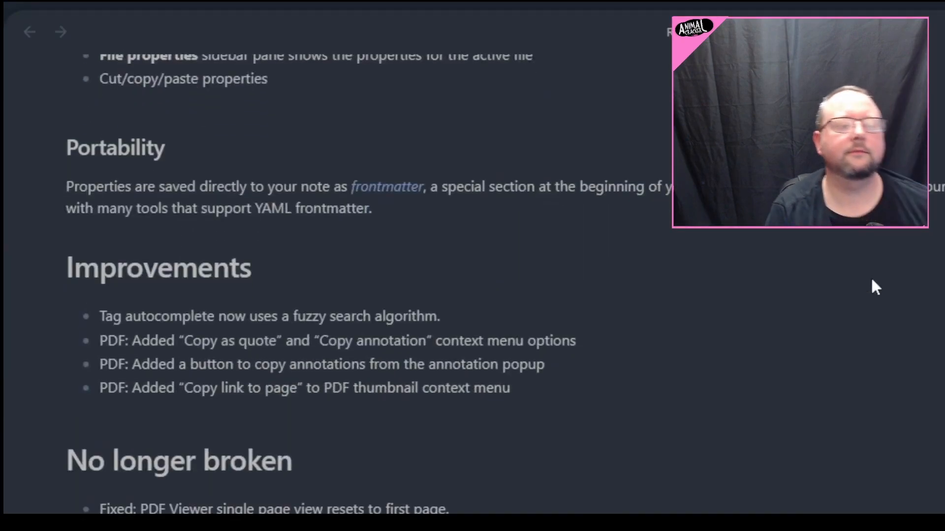
mouse_move(356, 289)
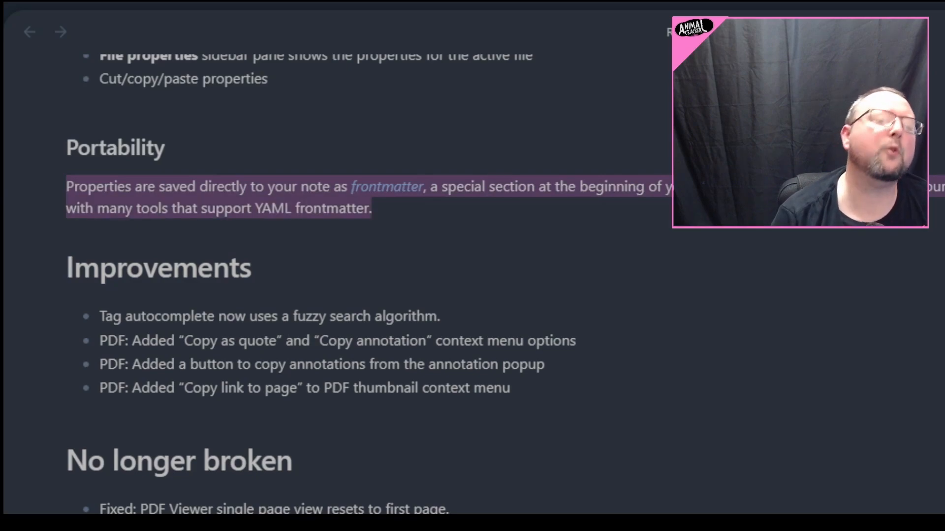
mouse_move(729, 262)
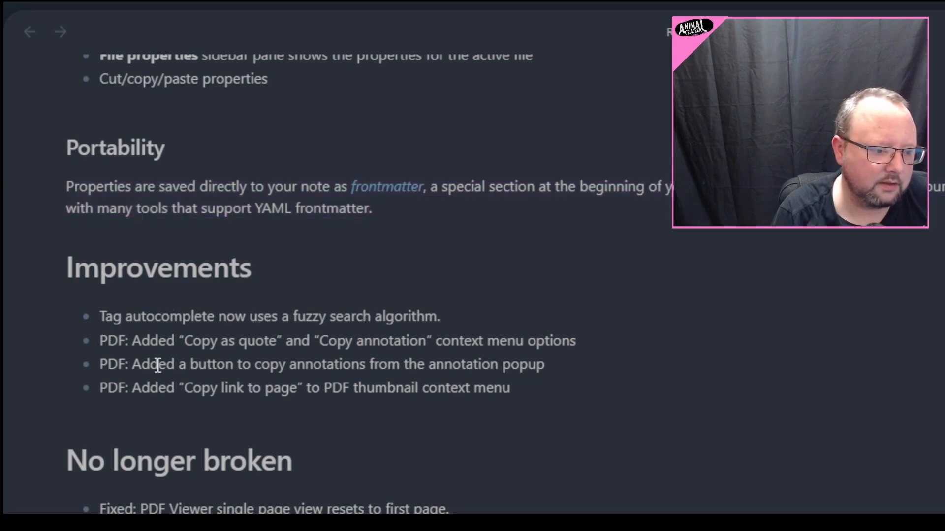
mouse_move(246, 360)
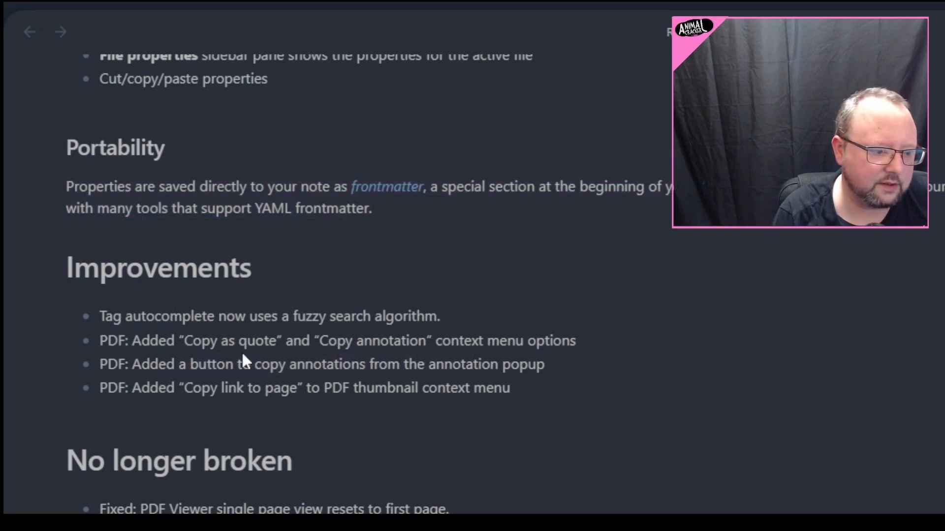
scroll(down, 3)
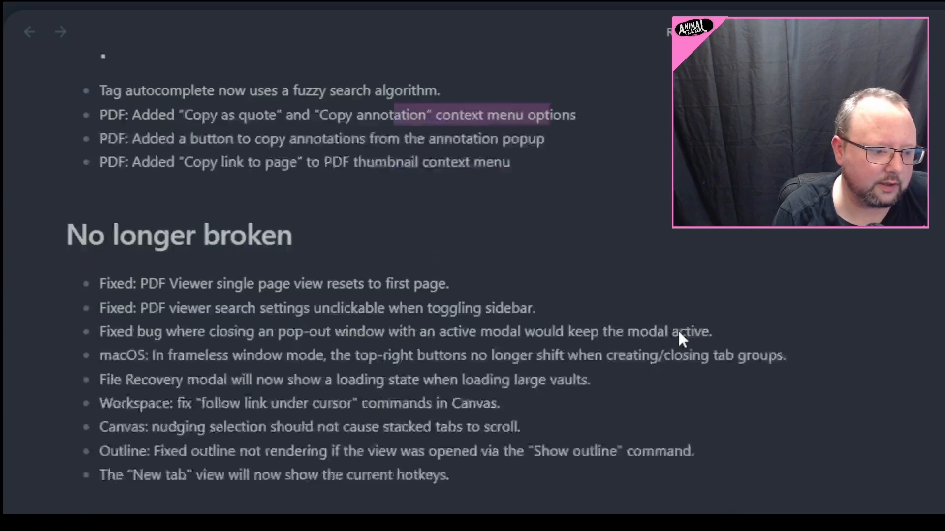
scroll(down, 3)
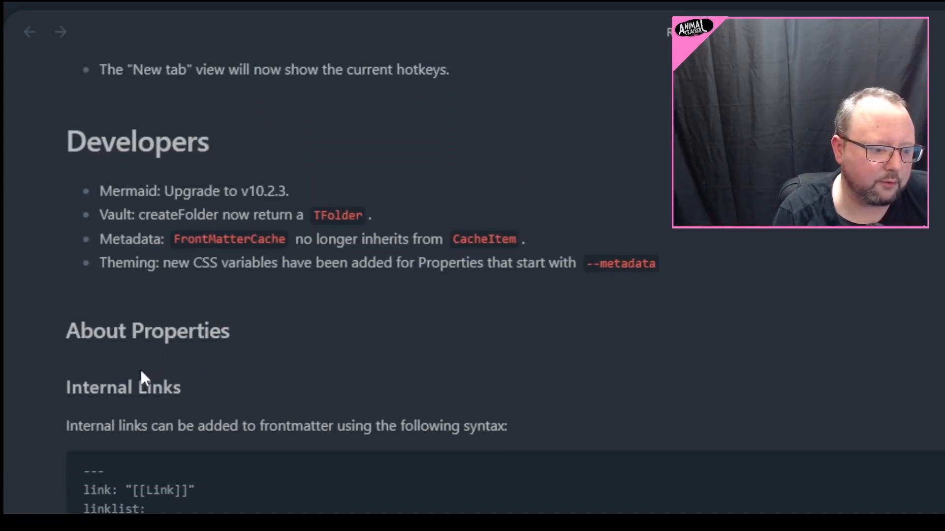
scroll(down, 3)
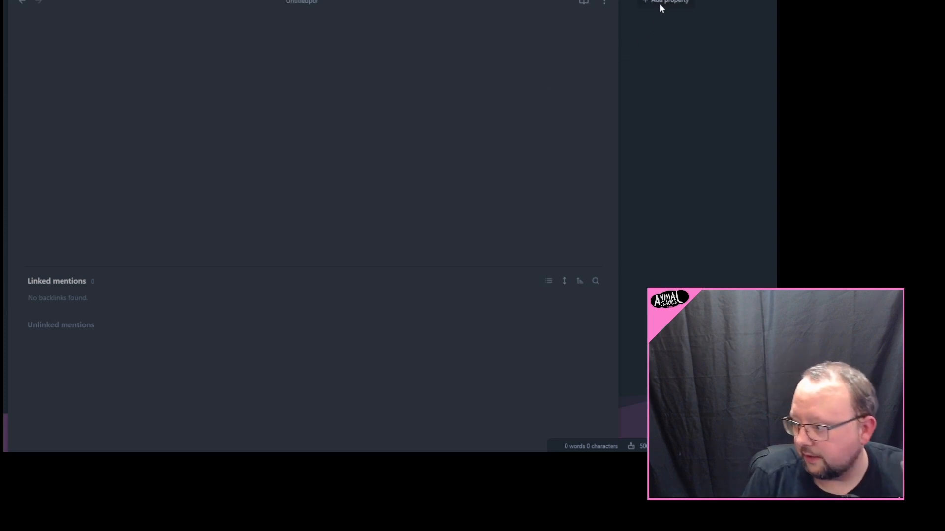
- Add a new empty property to the Untitled note, browsing the name suggestions
click(669, 2)
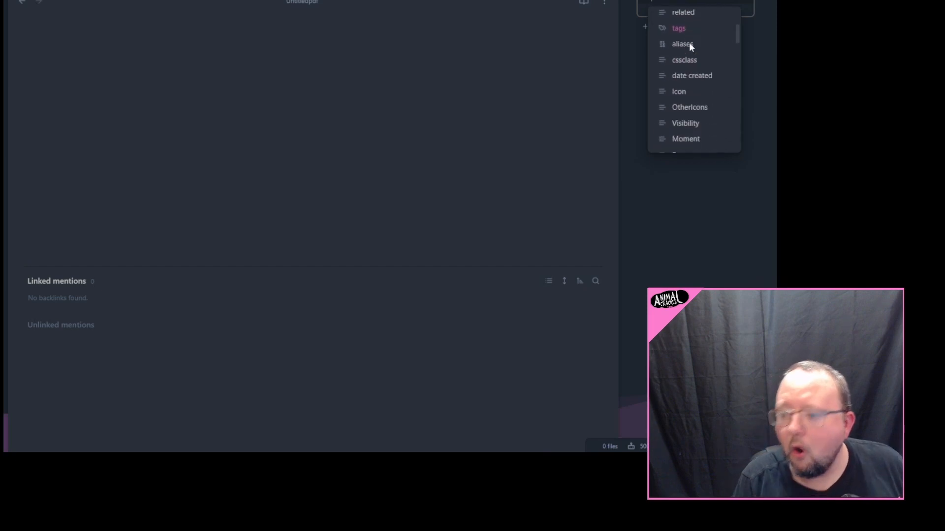
scroll(down, 3)
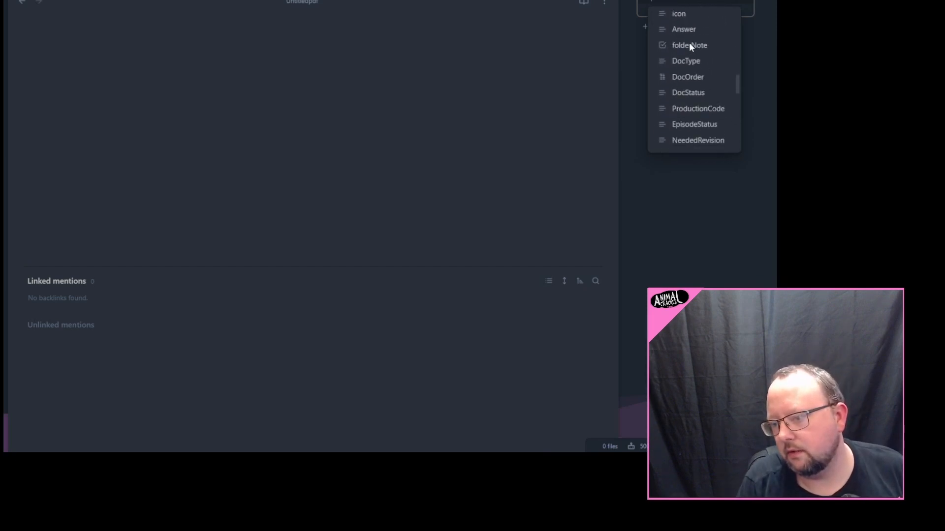
scroll(down, 3)
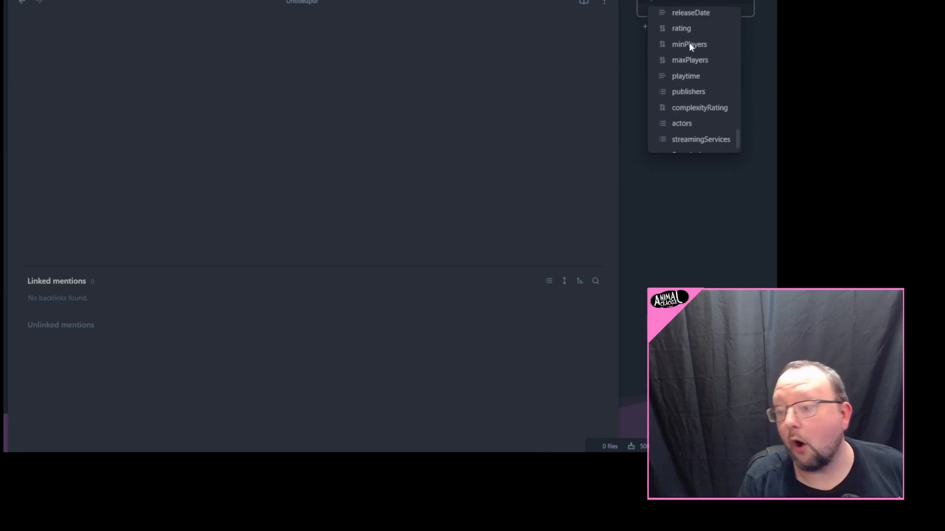
scroll(down, 3)
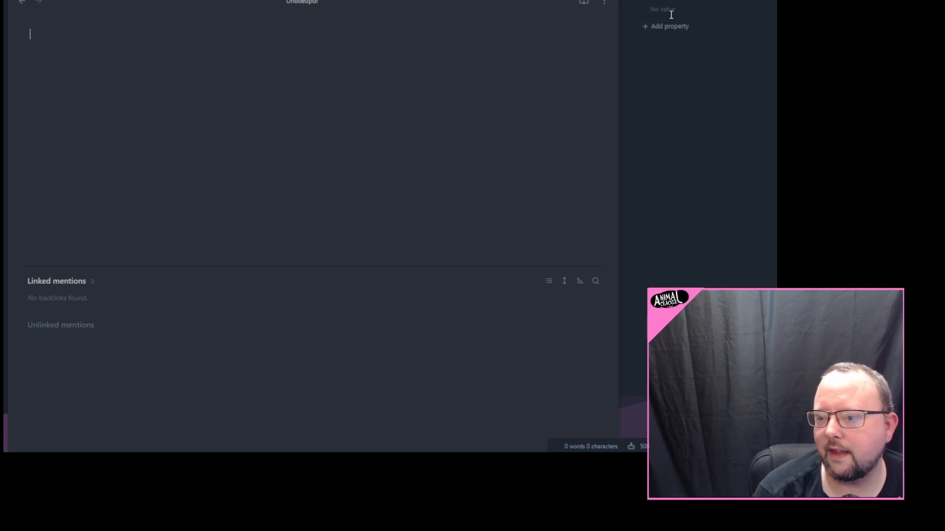
- Switch the new property from Text to the Date & time type and verify it
right_click(661, 9)
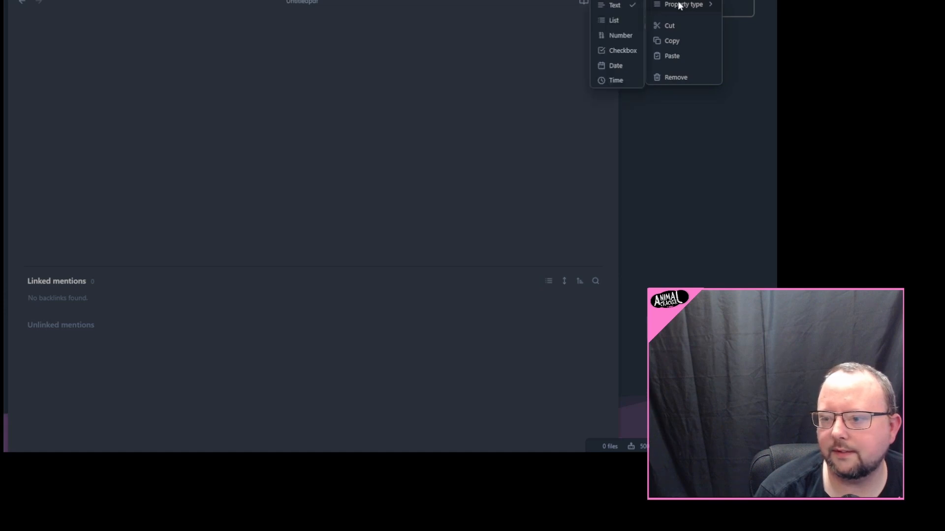
mouse_move(621, 20)
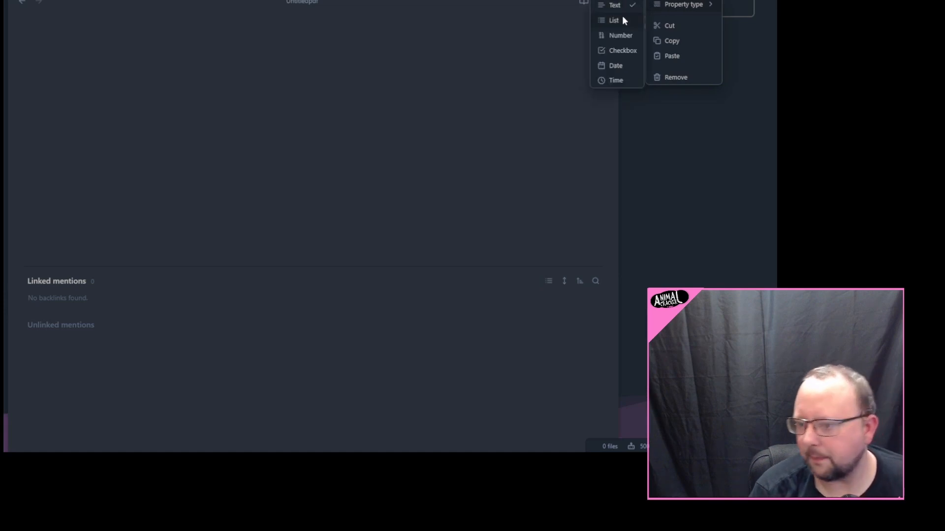
mouse_move(630, 53)
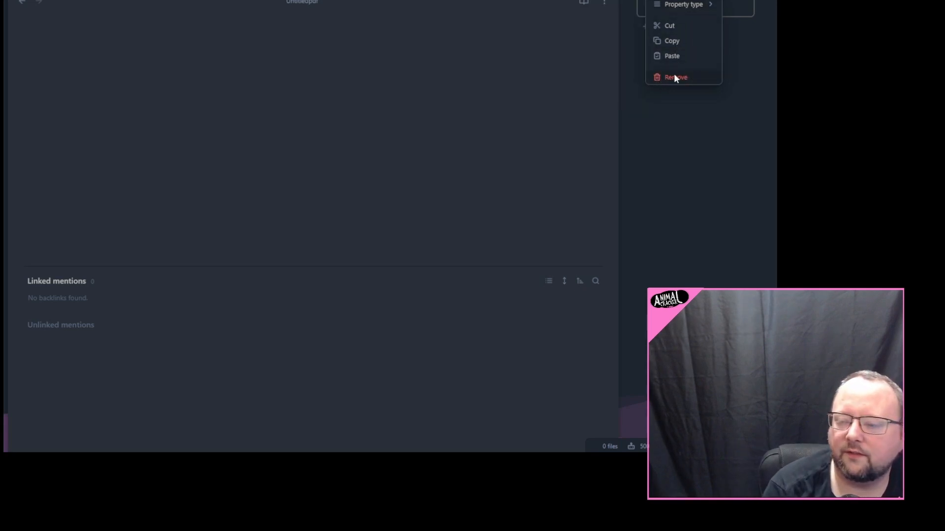
mouse_move(661, 87)
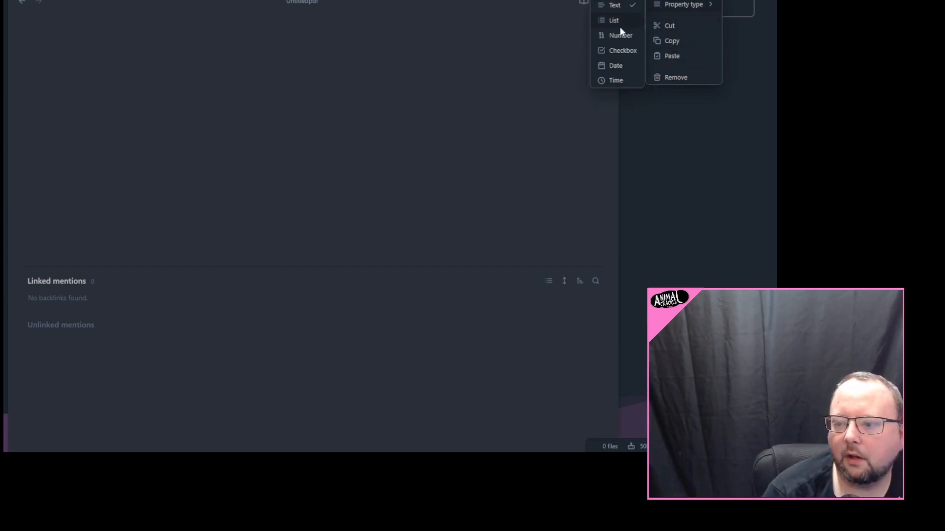
mouse_move(624, 72)
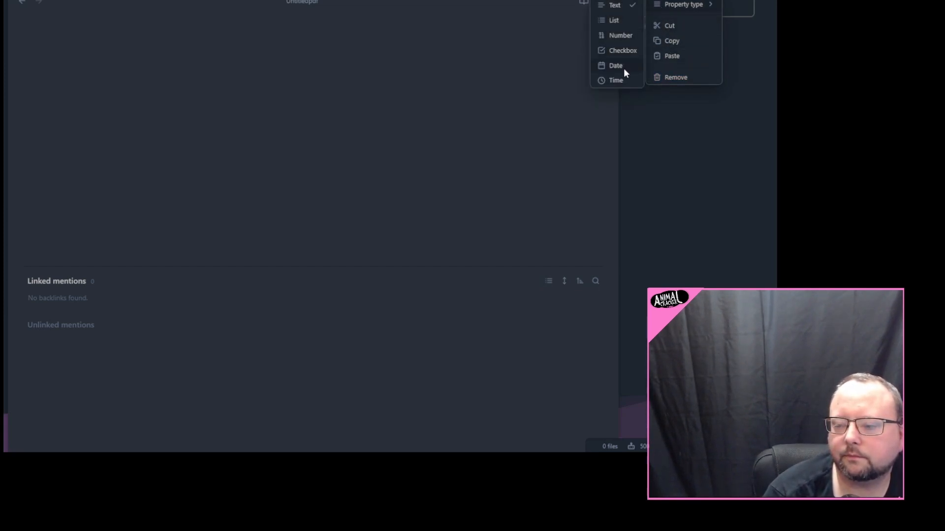
click(615, 65)
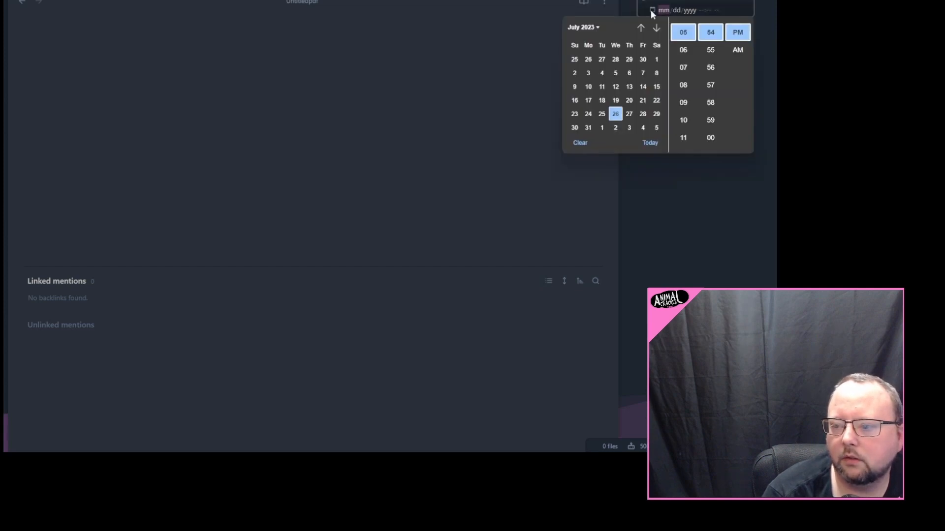
right_click(651, 10)
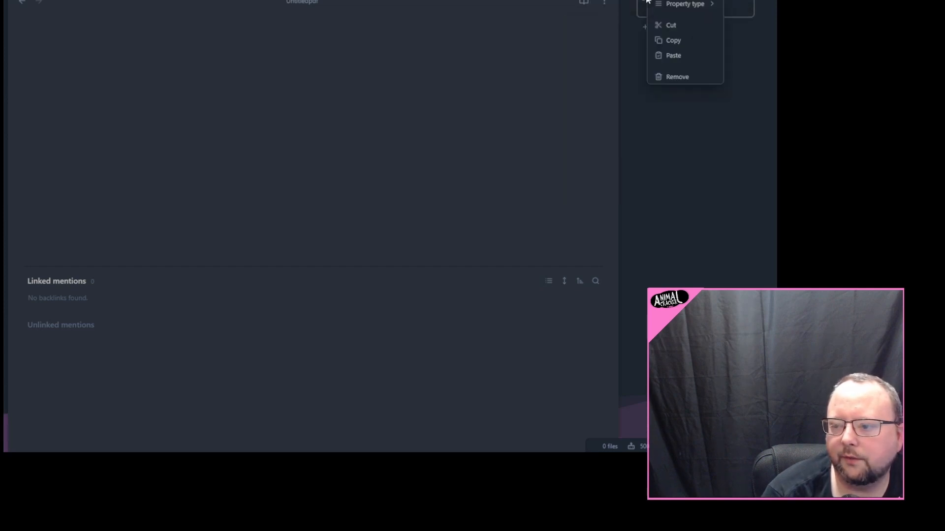
click(685, 3)
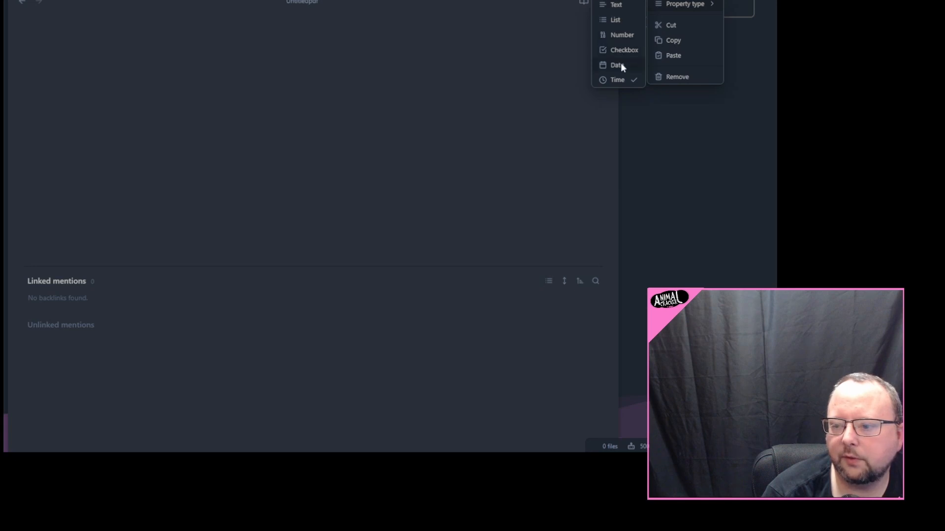
- Convert the ModifiedTime property from text to a Date reading 11/22/2022
click(615, 65)
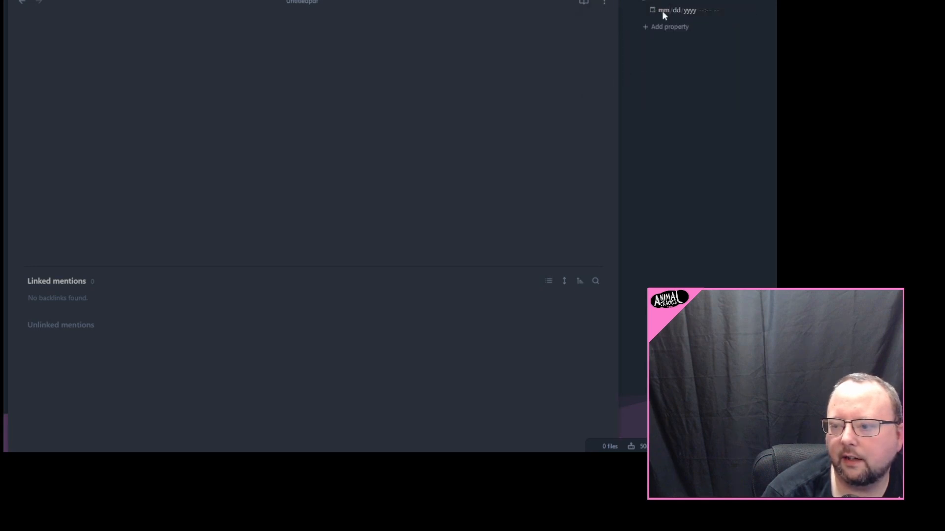
mouse_move(692, 13)
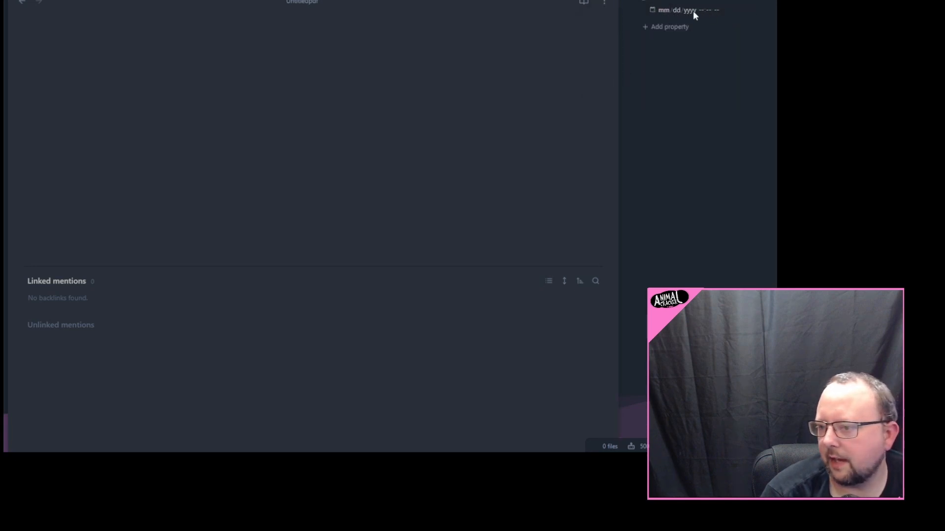
click(675, 10)
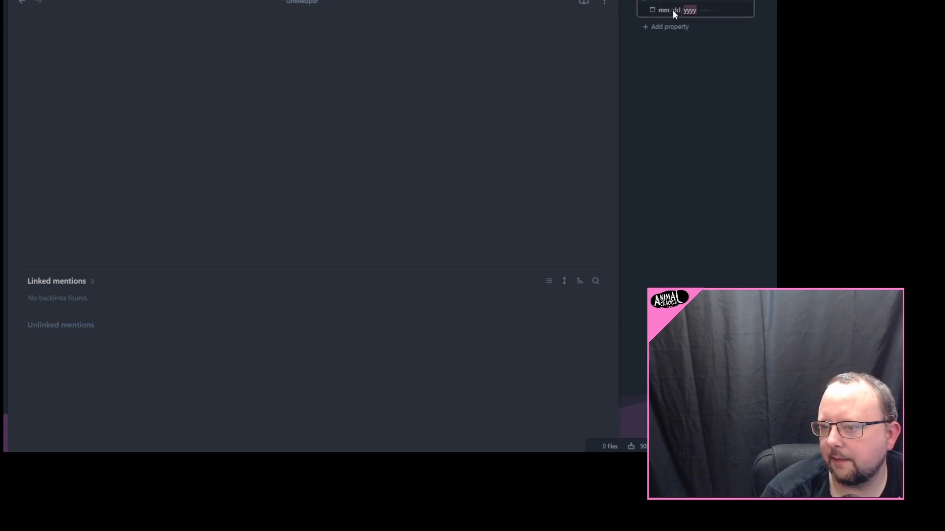
click(681, 9)
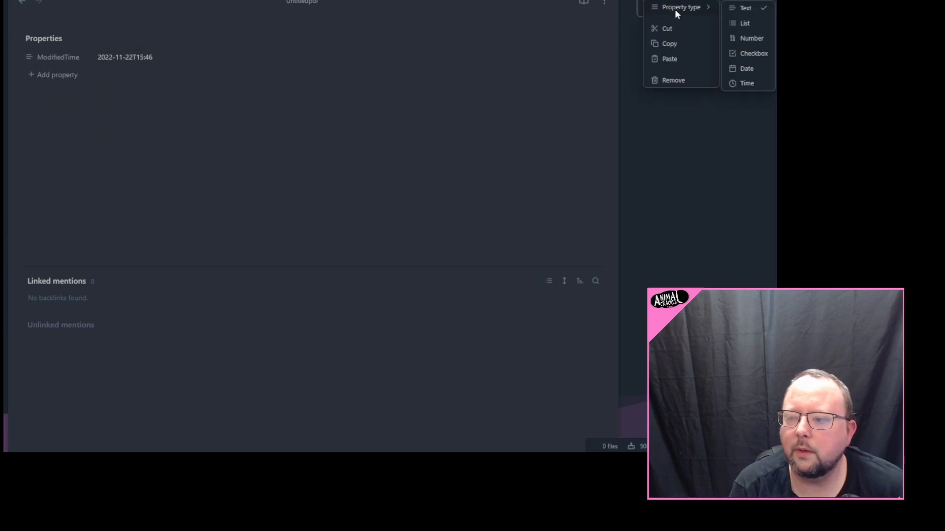
click(746, 67)
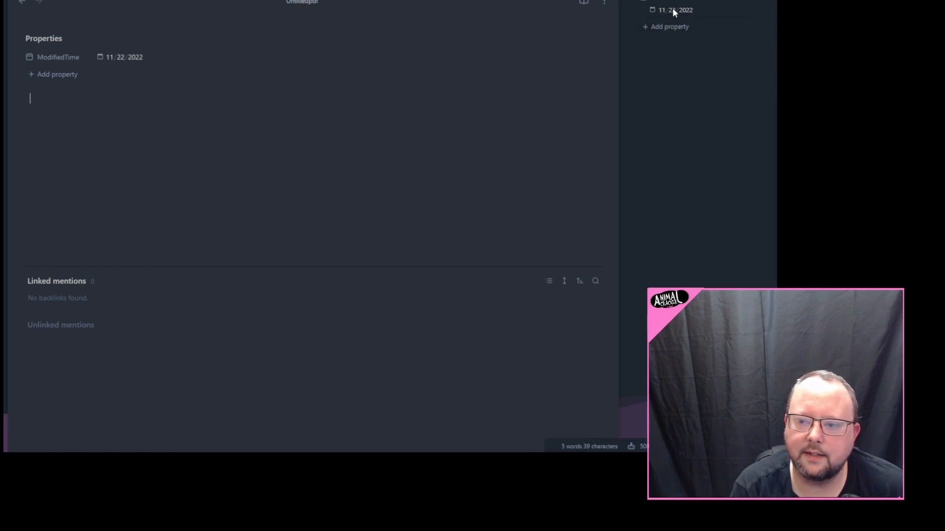
- Add a 'GROCERY list CHECKBOXES' property holding Lettuce and make it a Checkbox type
right_click(675, 10)
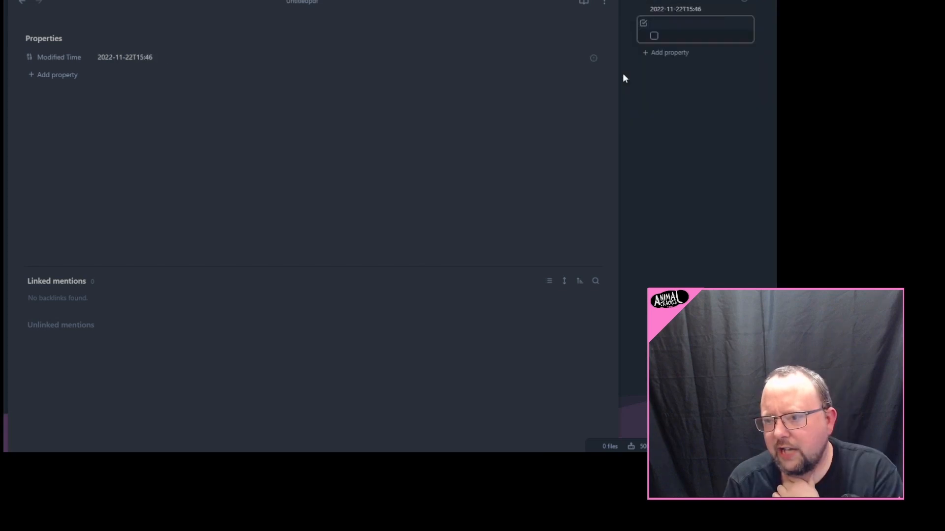
text(GROCERY list)
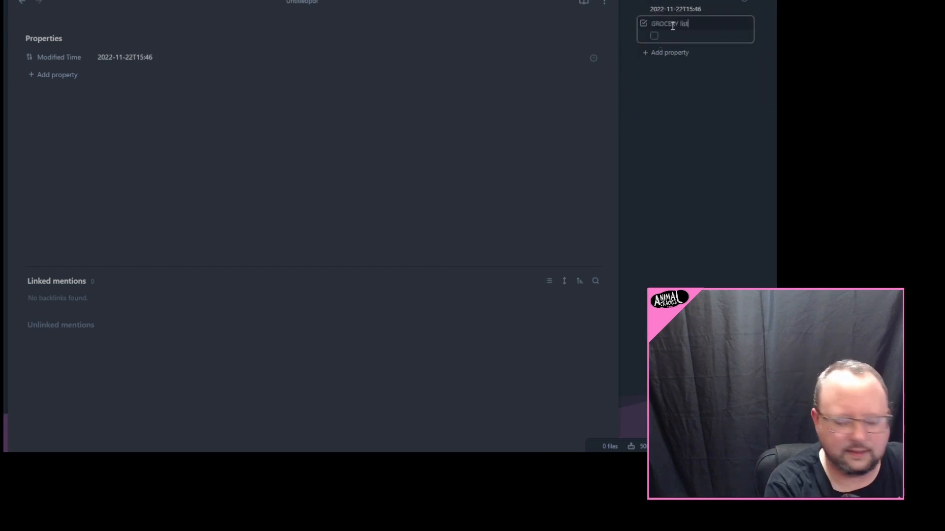
text(CHECKBOXES)
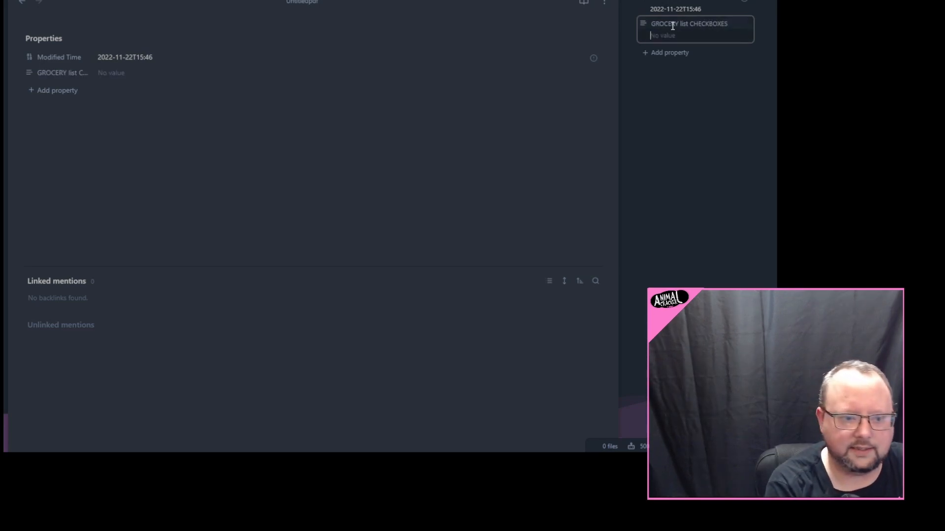
text(Lettuce)
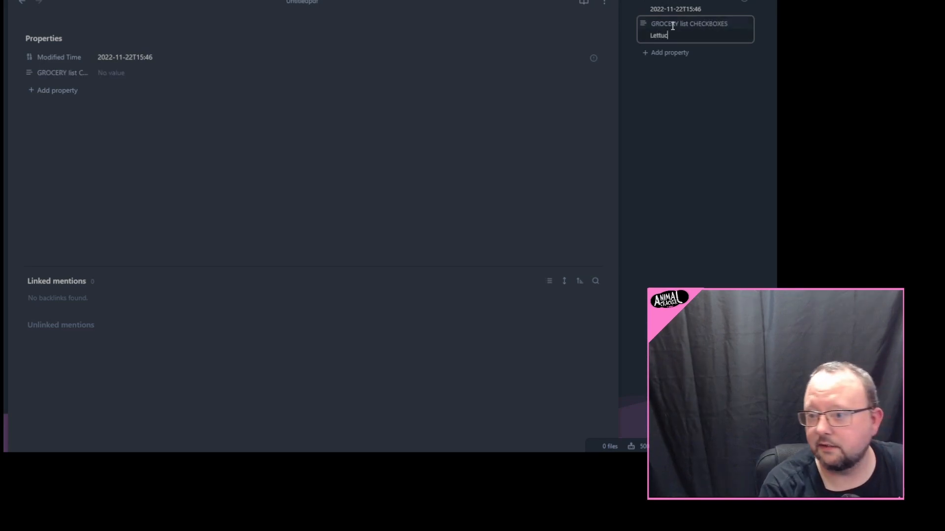
text(e)
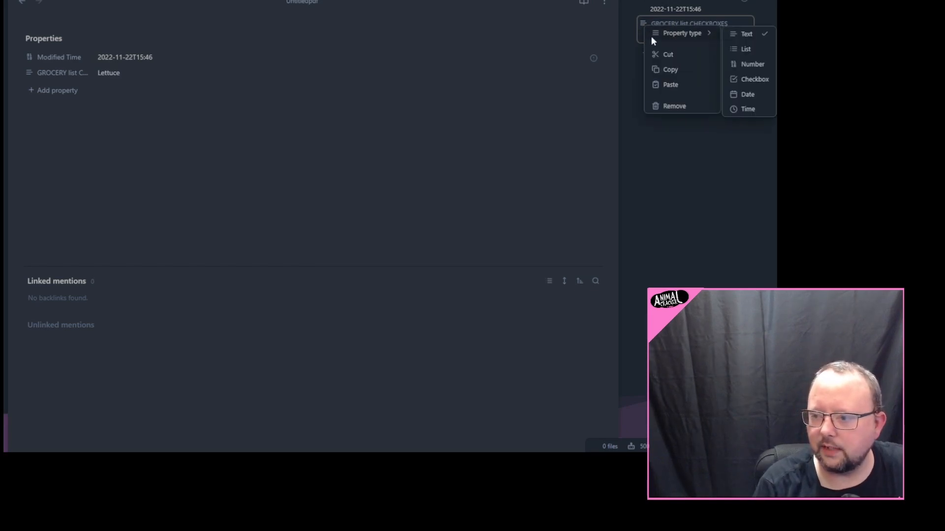
click(754, 79)
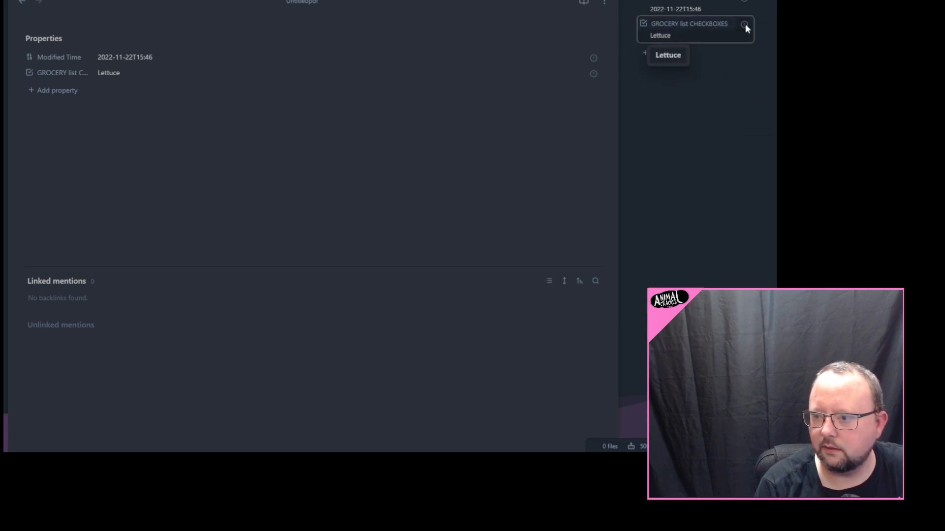
mouse_move(745, 27)
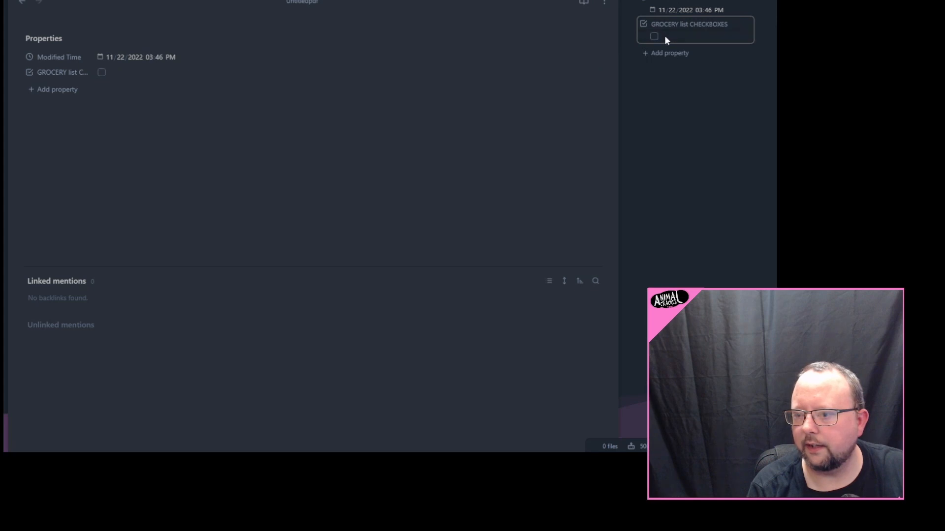
- Tick the GROCERY list CHECKBOXES checkbox, untick it and tick it again
click(688, 24)
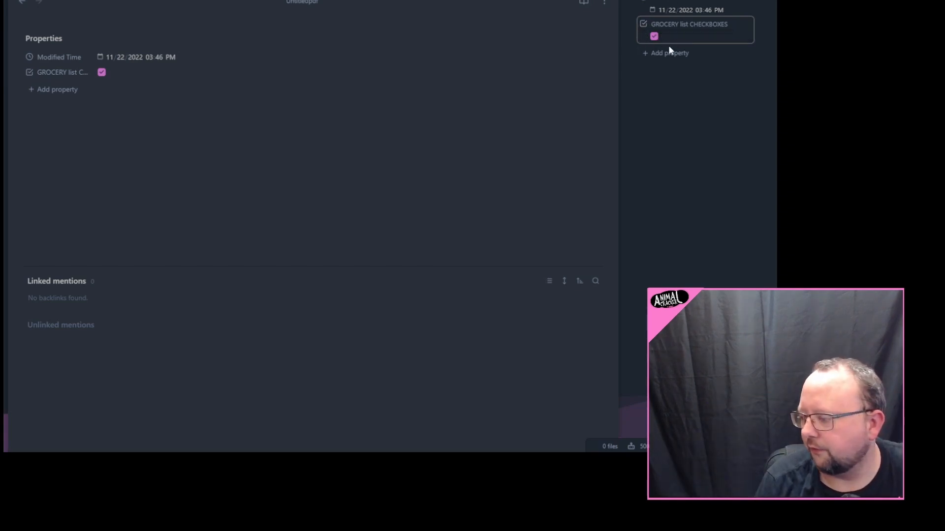
mouse_move(644, 65)
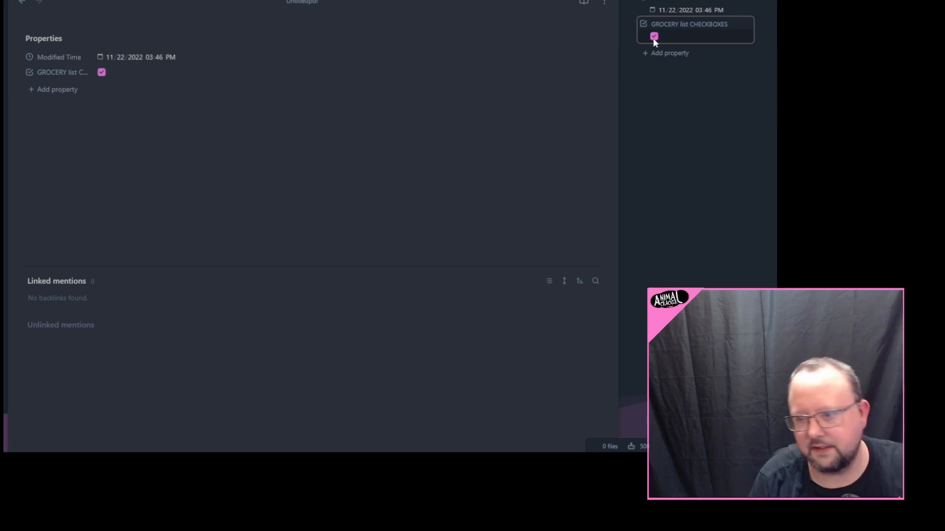
click(654, 36)
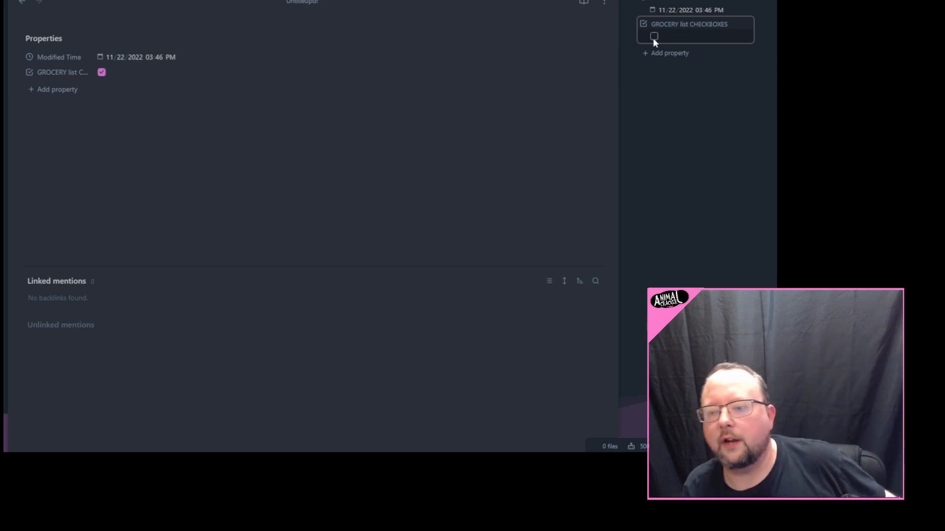
click(653, 36)
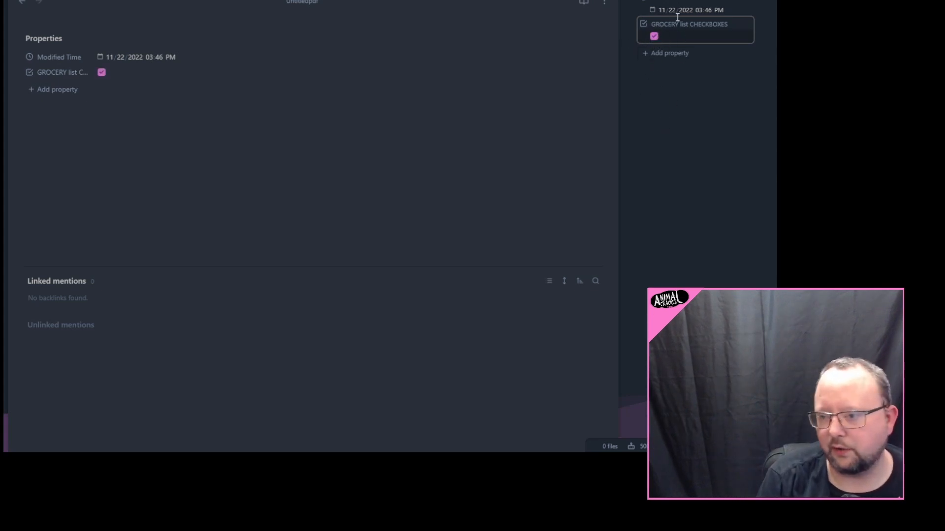
click(128, 78)
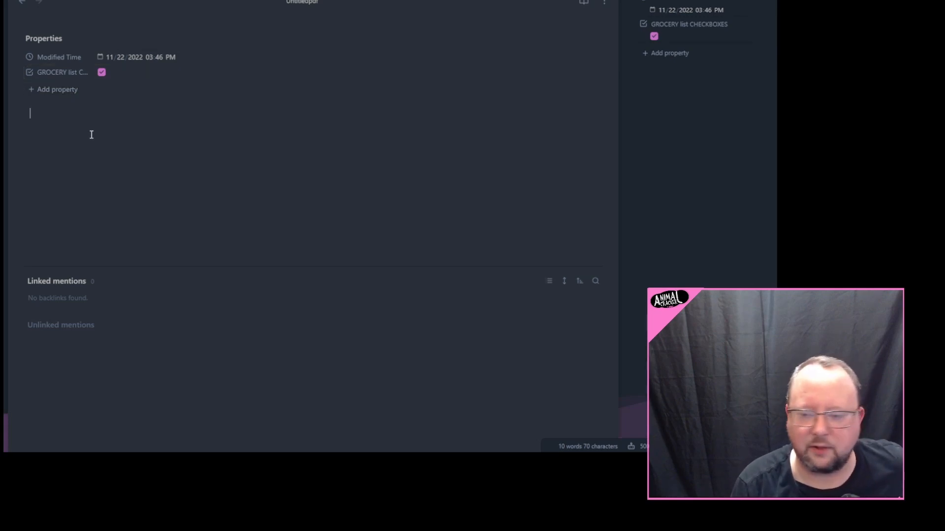
mouse_move(363, 109)
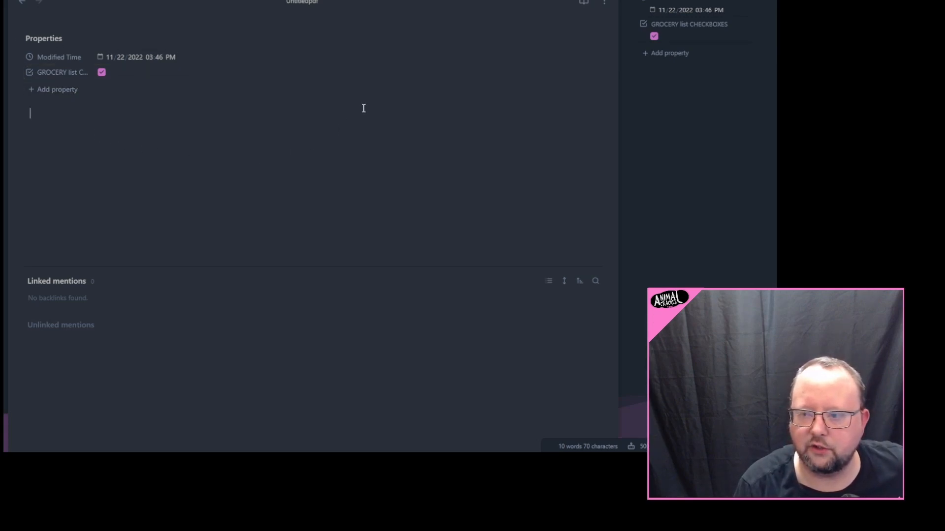
- Show the All properties pane, now including GROCERY list CHECKBOXES and Modified Time
click(670, 53)
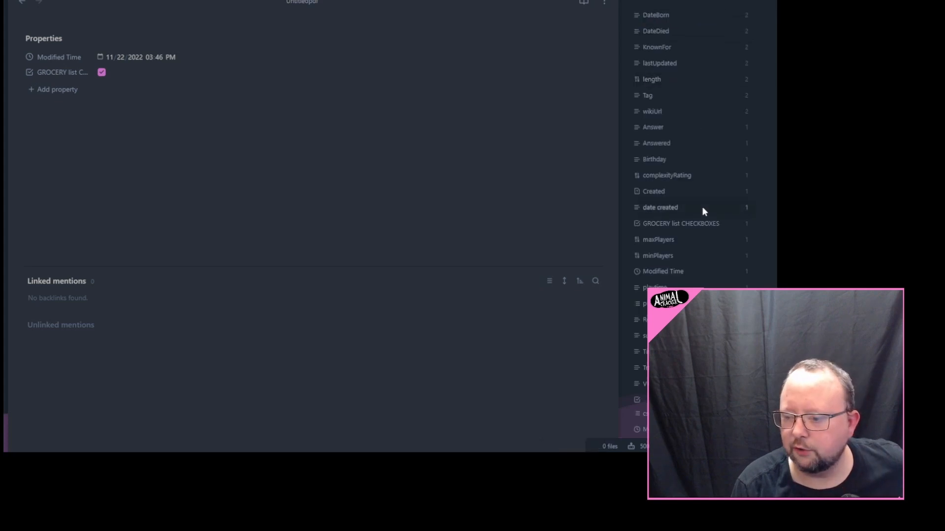
mouse_move(689, 227)
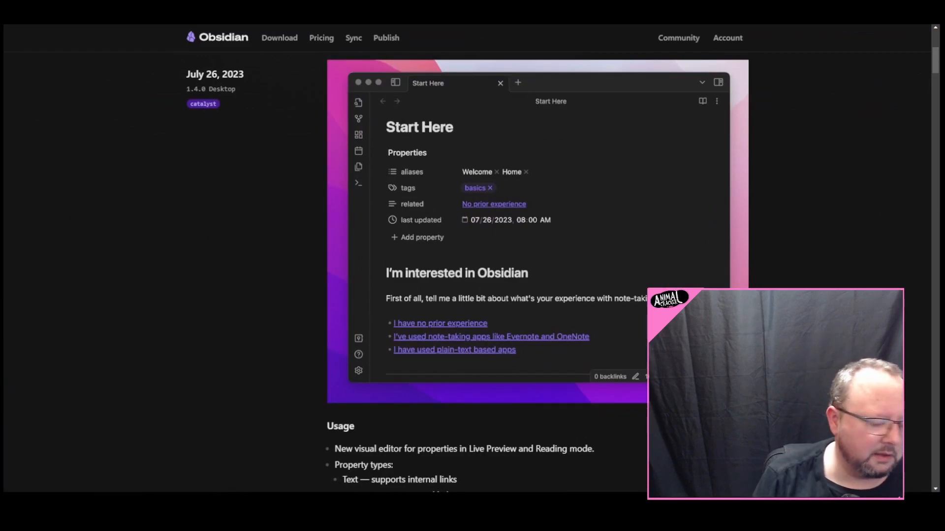
mouse_move(908, 99)
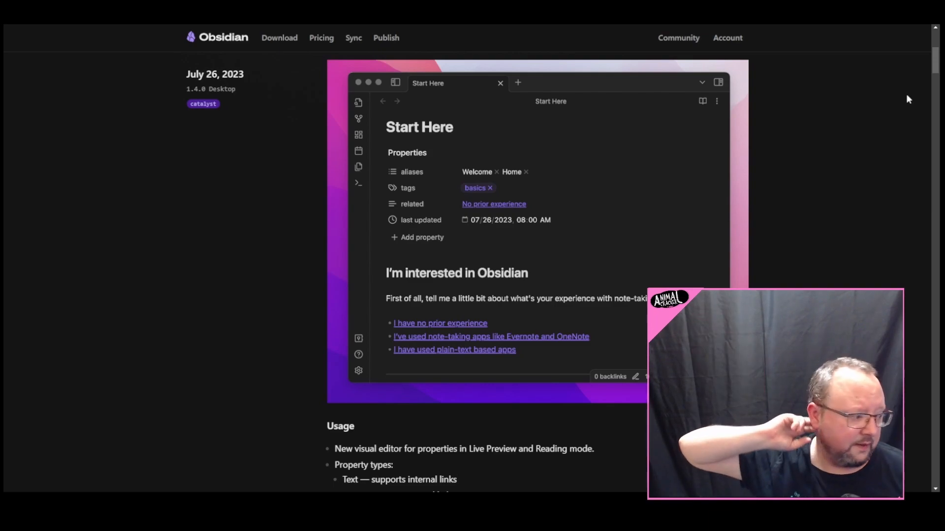
mouse_move(595, 460)
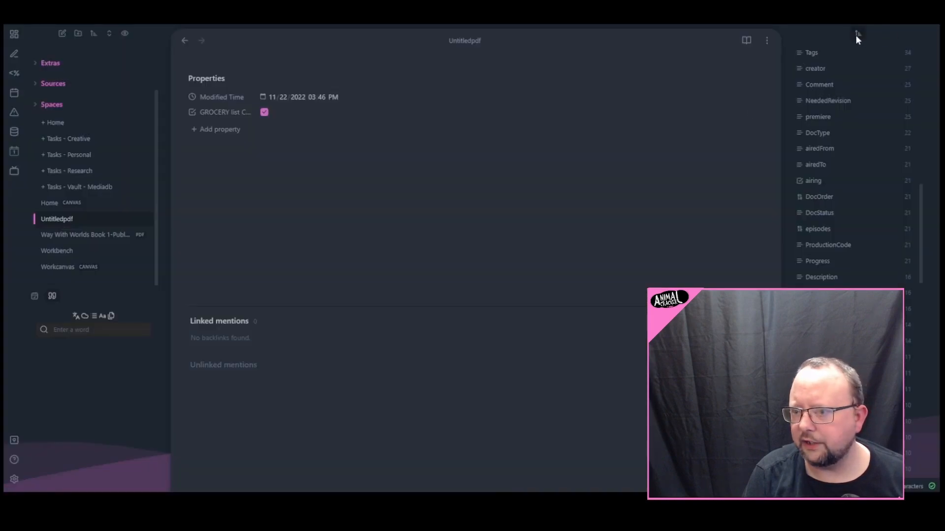
- Show the sort options for All properties, with Frequency (high to low) applied
click(857, 35)
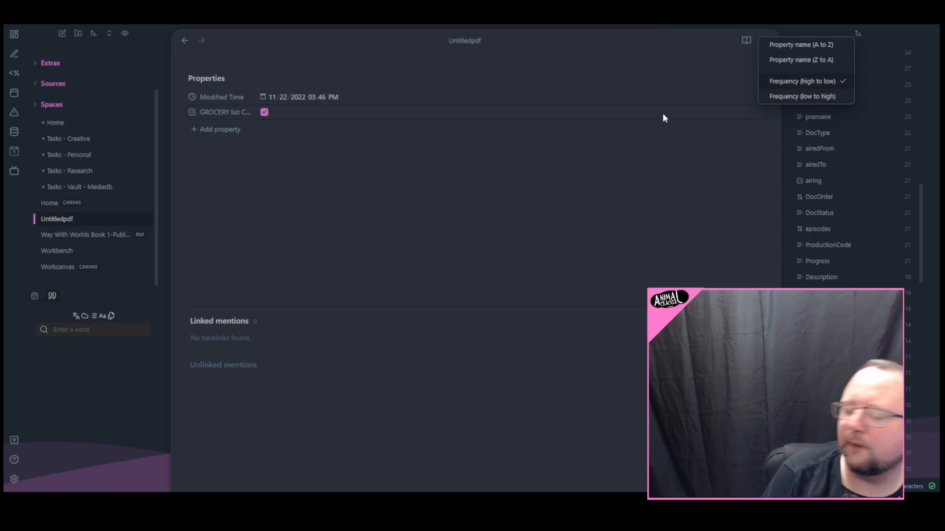
mouse_move(645, 146)
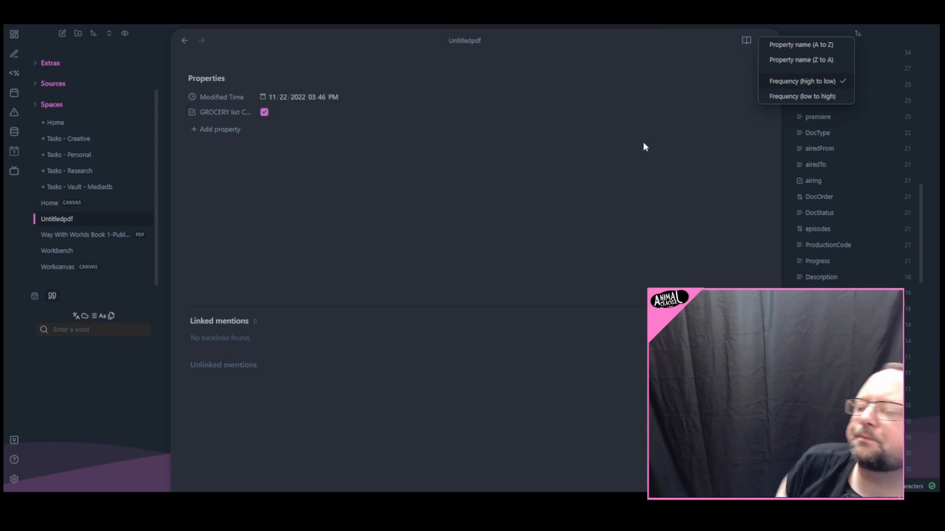